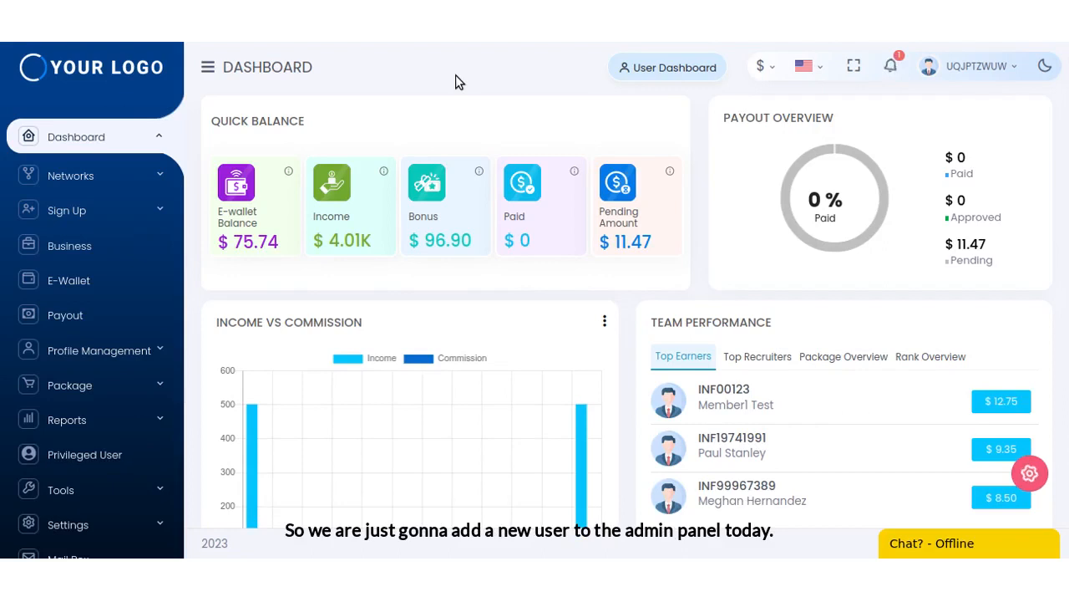
mouse_move(468, 80)
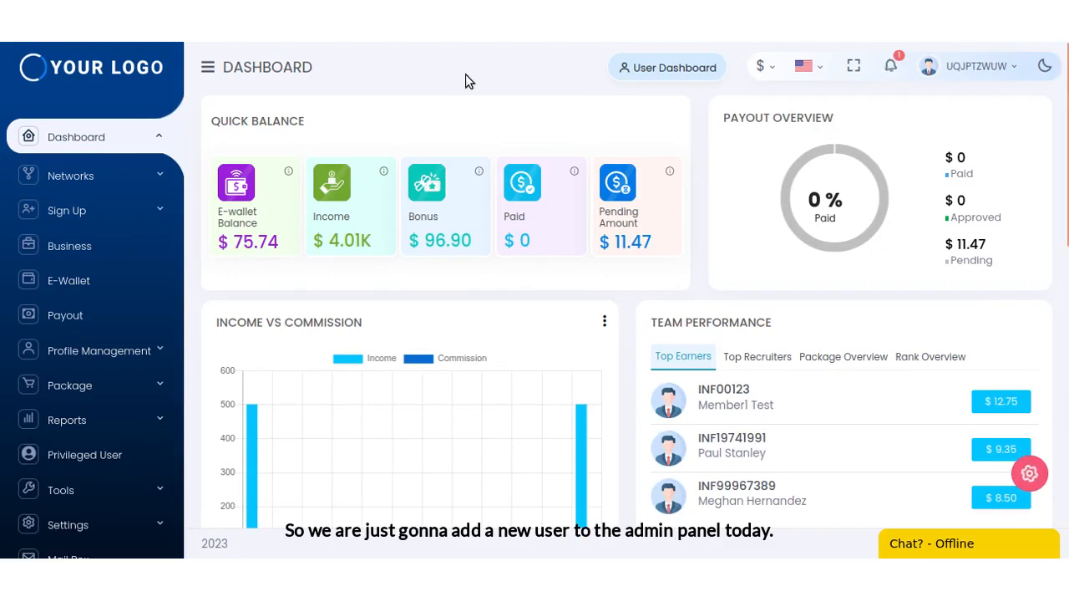
Step: Toggle the sidebar closed and open, then reveal the Sign Up submenu with Register, Approve and Bulk Register
click(207, 66)
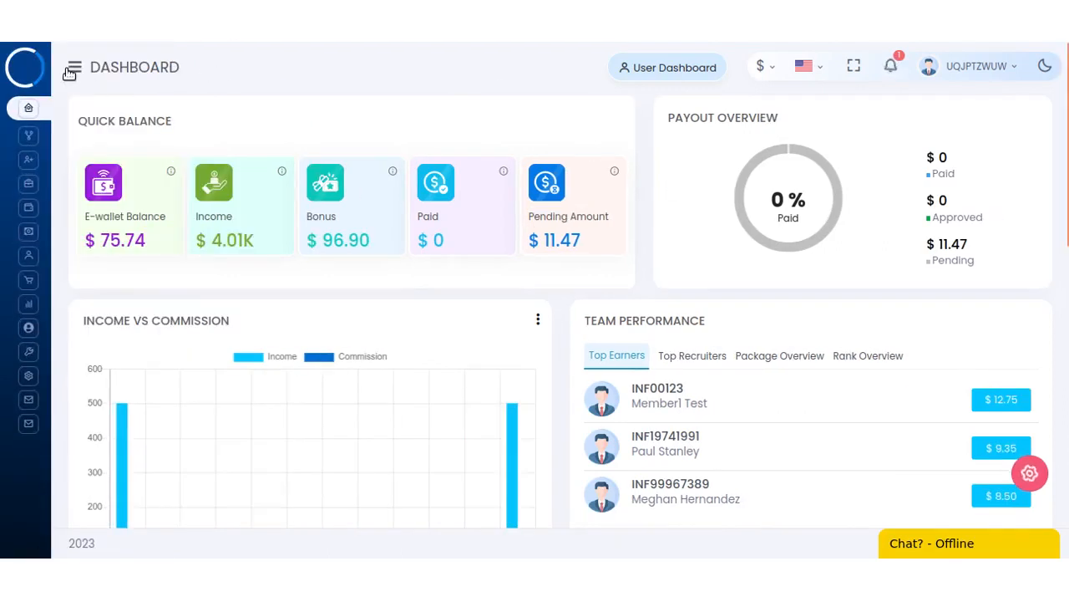
click(73, 66)
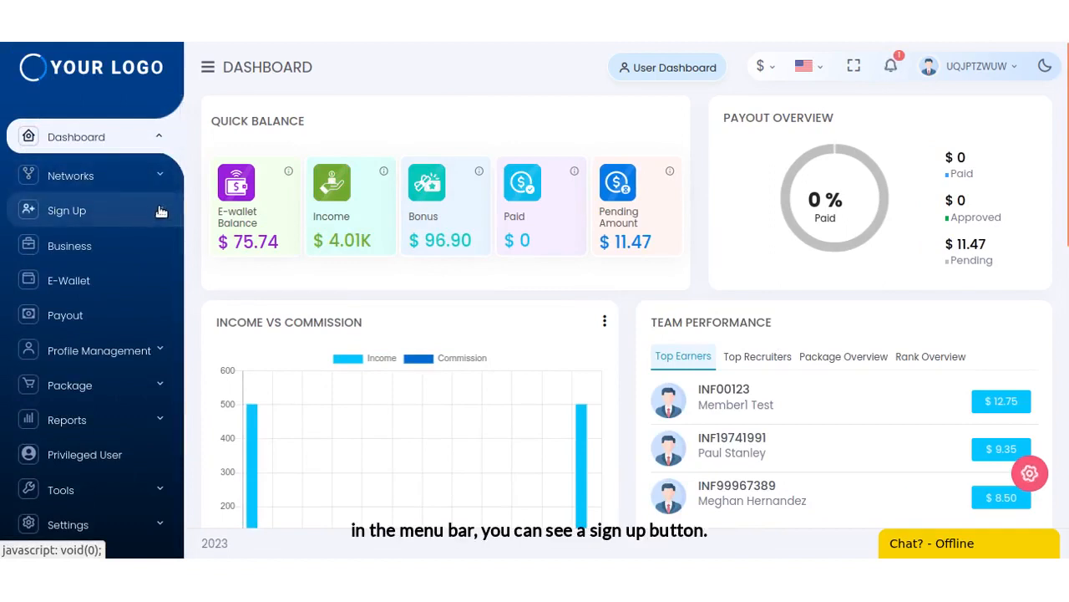
click(67, 210)
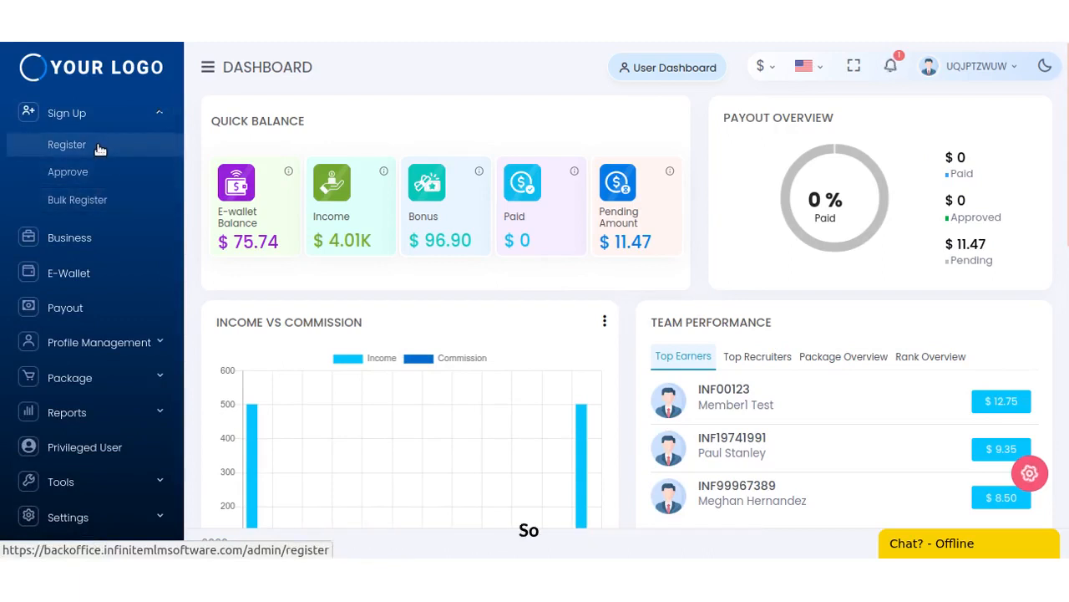
Step: Start a new registration, validate the prefilled sponsor username and choose Membership Pack3 ($ 500) as product
click(67, 143)
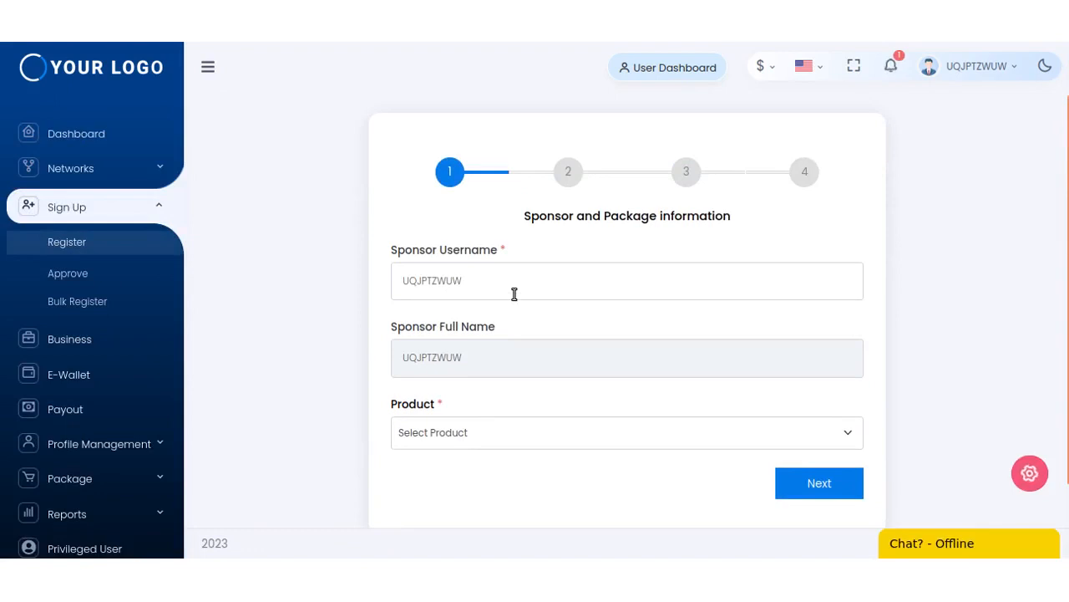
click(515, 280)
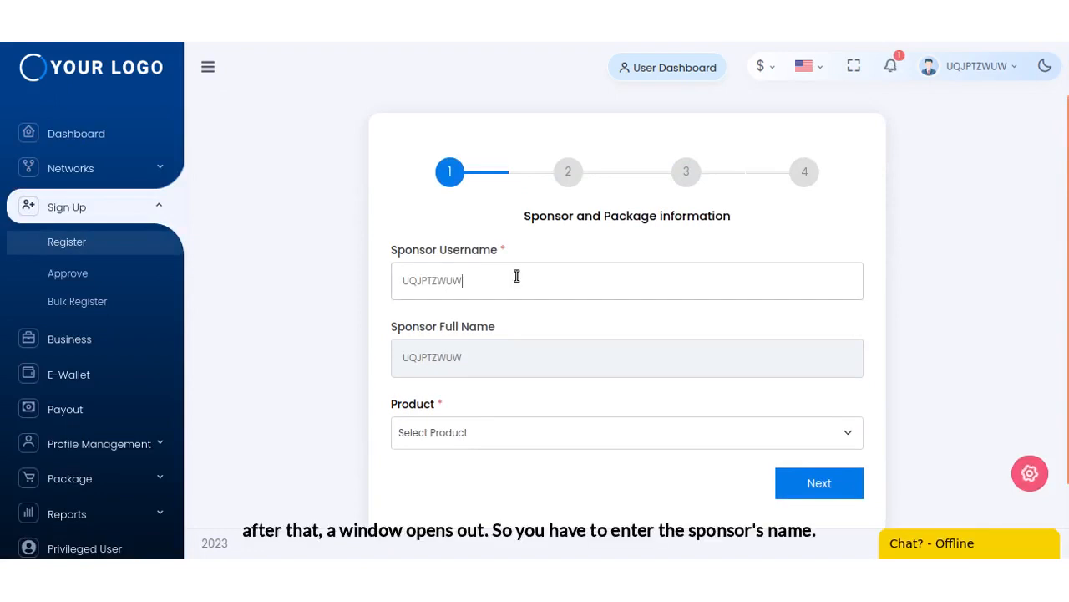
scroll(down, 3)
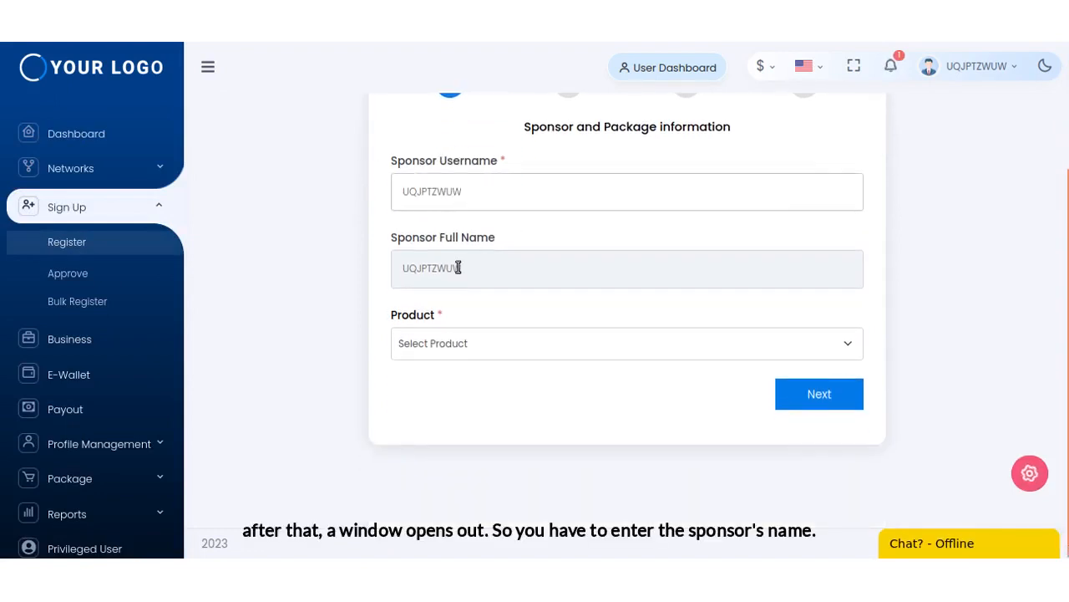
click(626, 190)
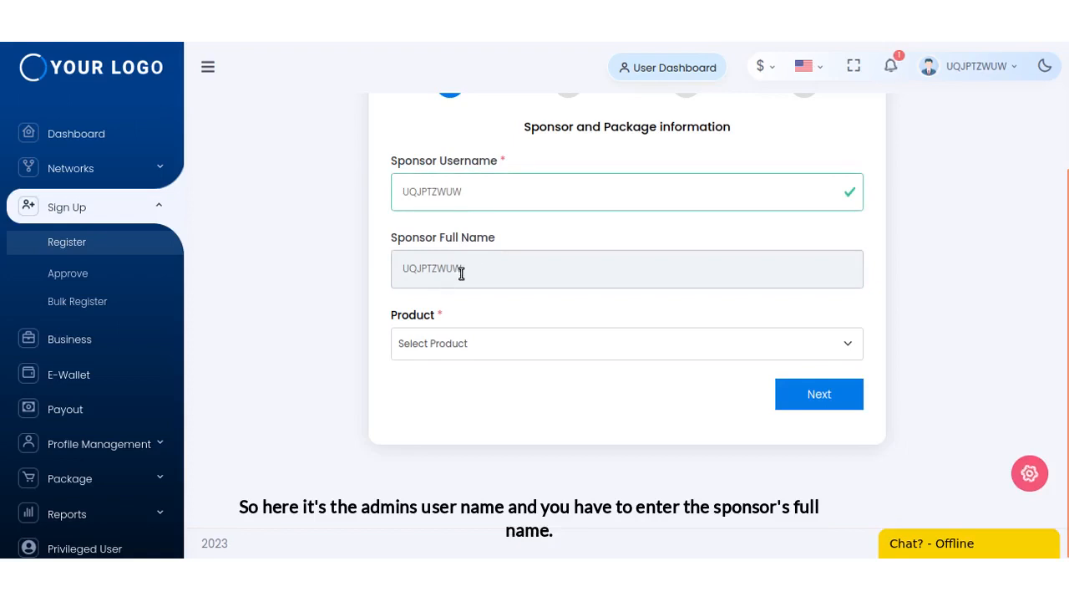
click(627, 344)
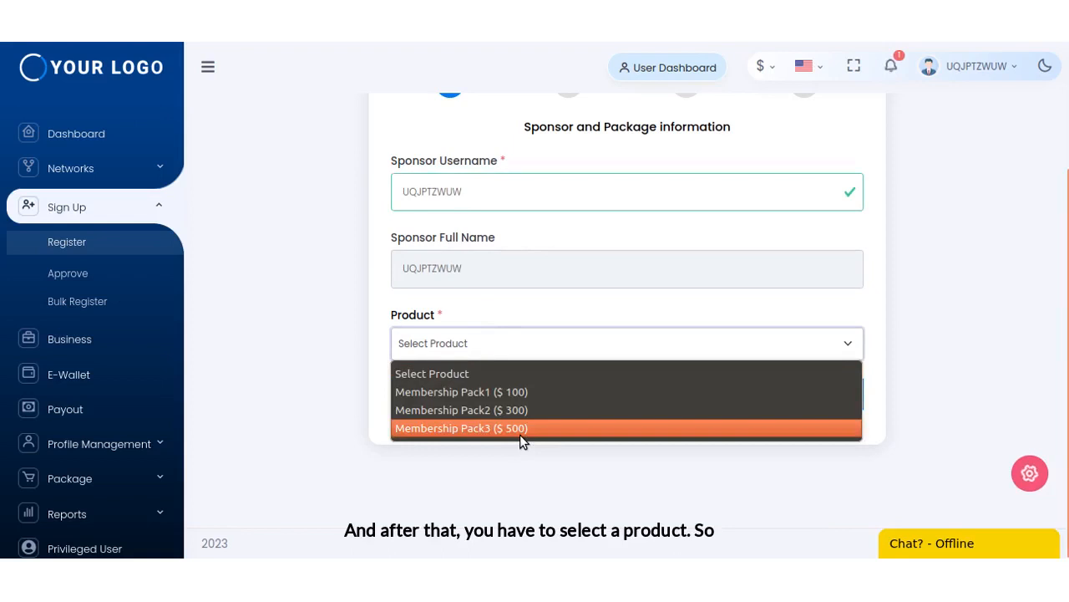
mouse_move(524, 438)
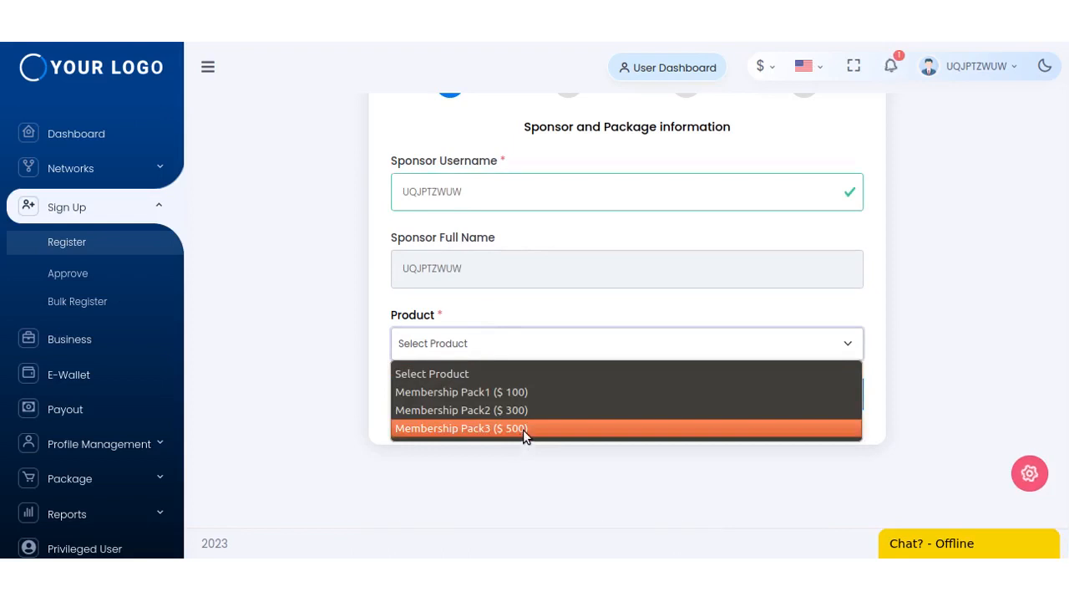
click(461, 427)
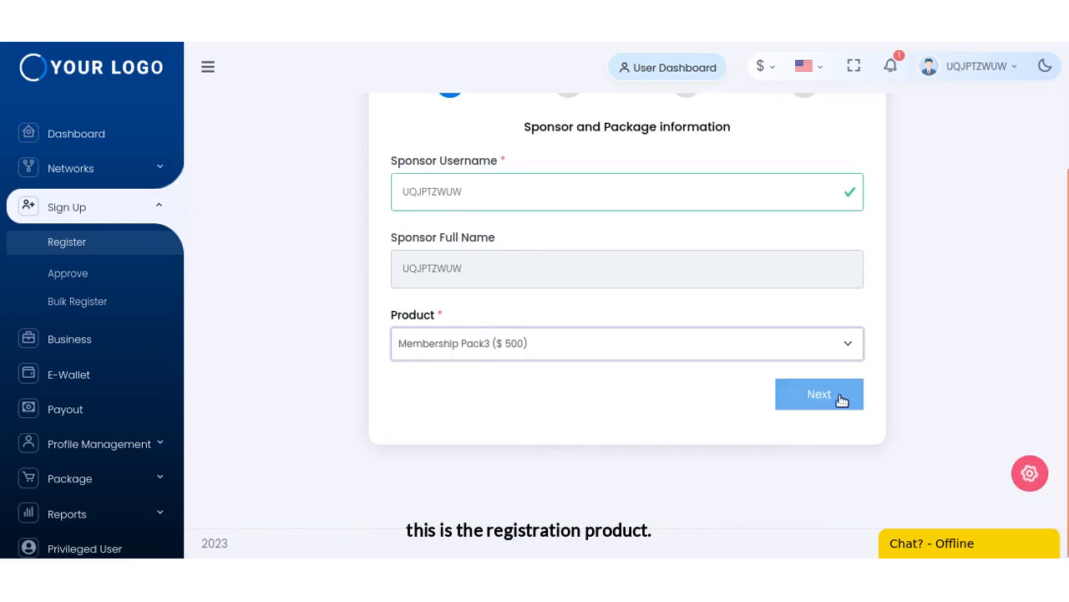
Step: Advance to contact information and fill the first name and date of birth 02/1998
click(819, 395)
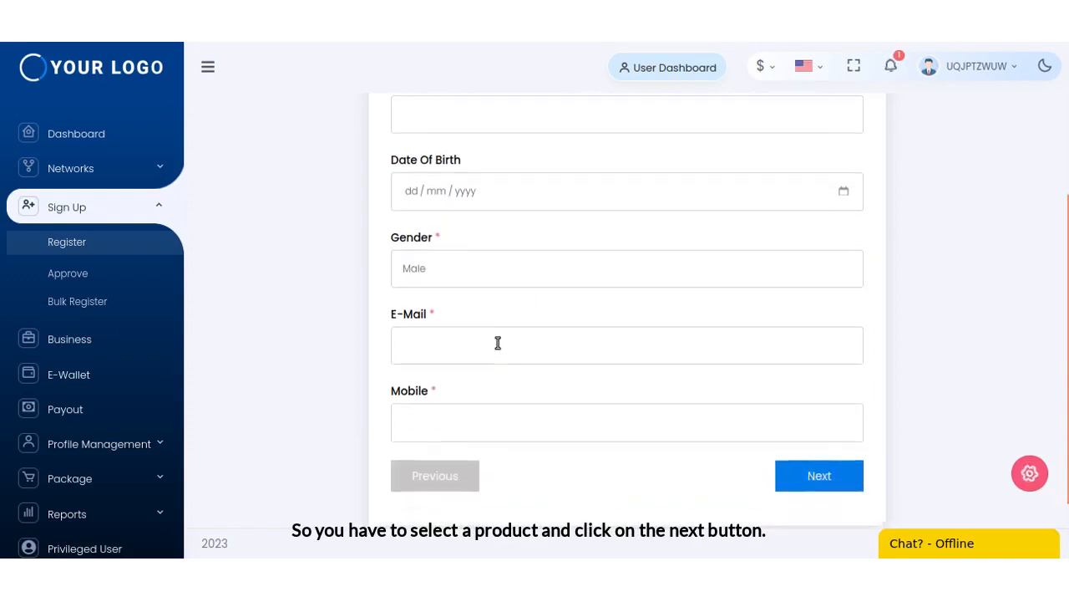
click(819, 475)
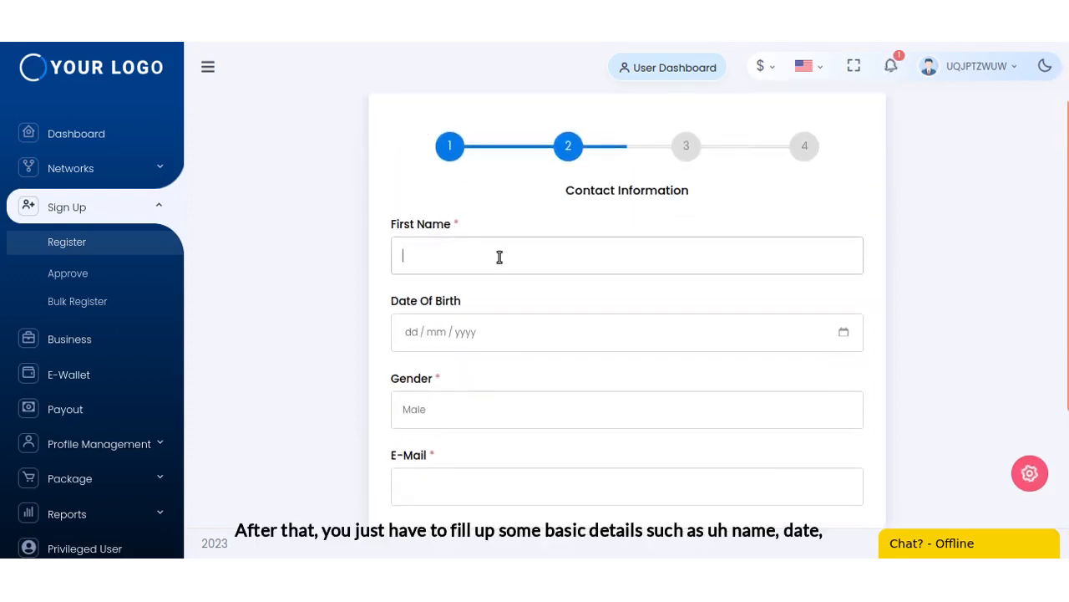
text(amal)
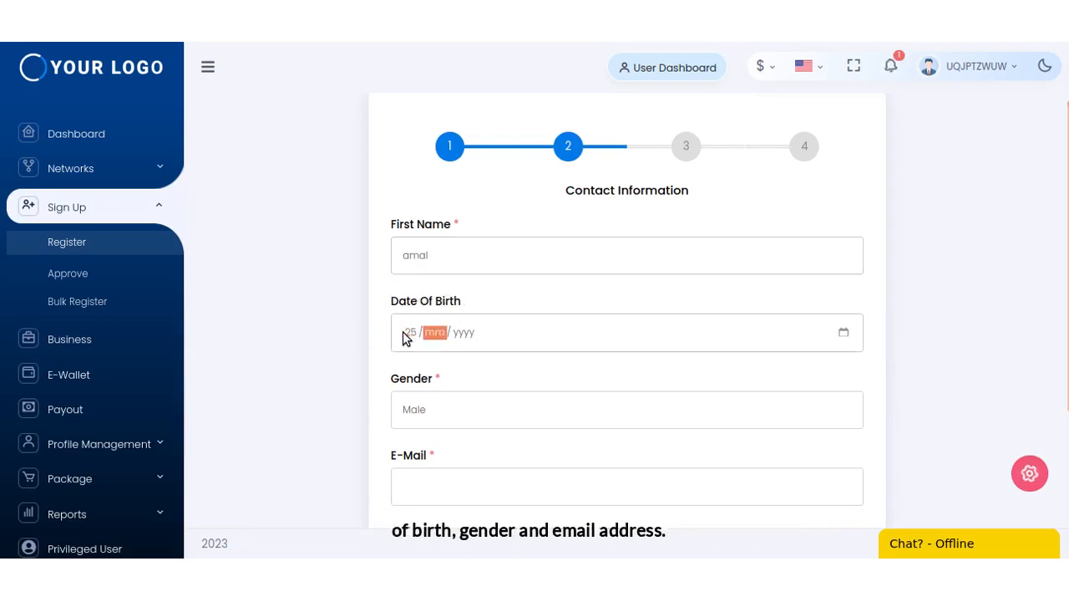
text(02 /)
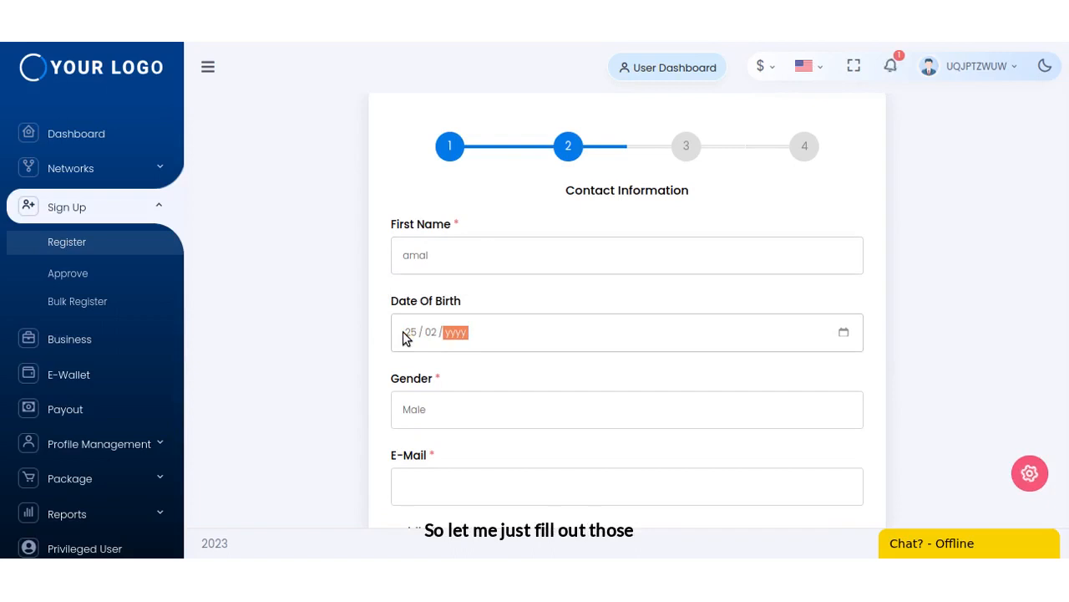
text(1998)
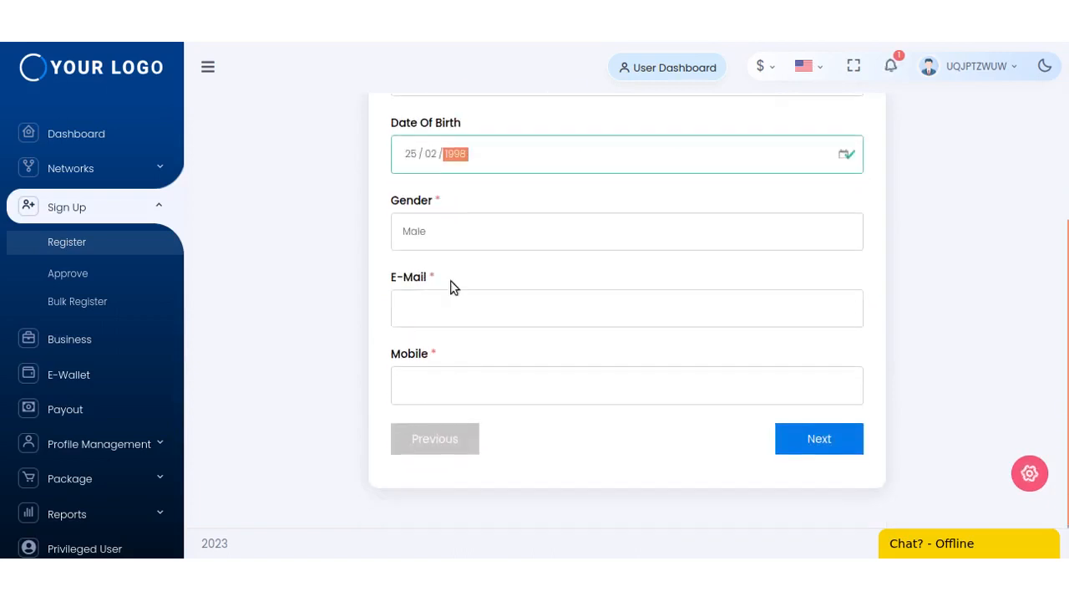
Step: Enter the support@ email and mobile number 989456123, then advance to login information
click(627, 307)
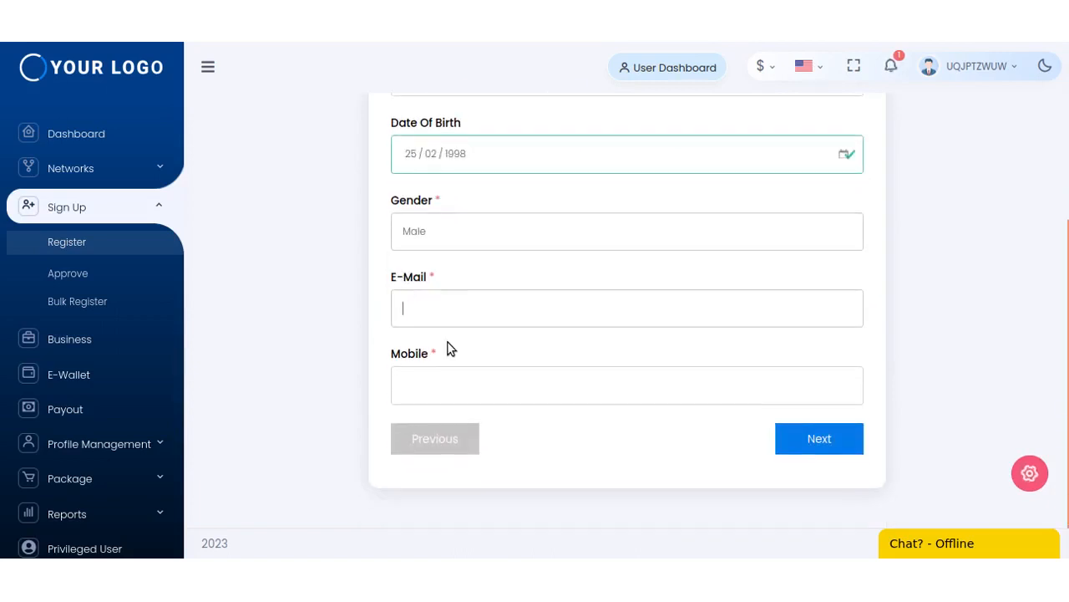
text(s)
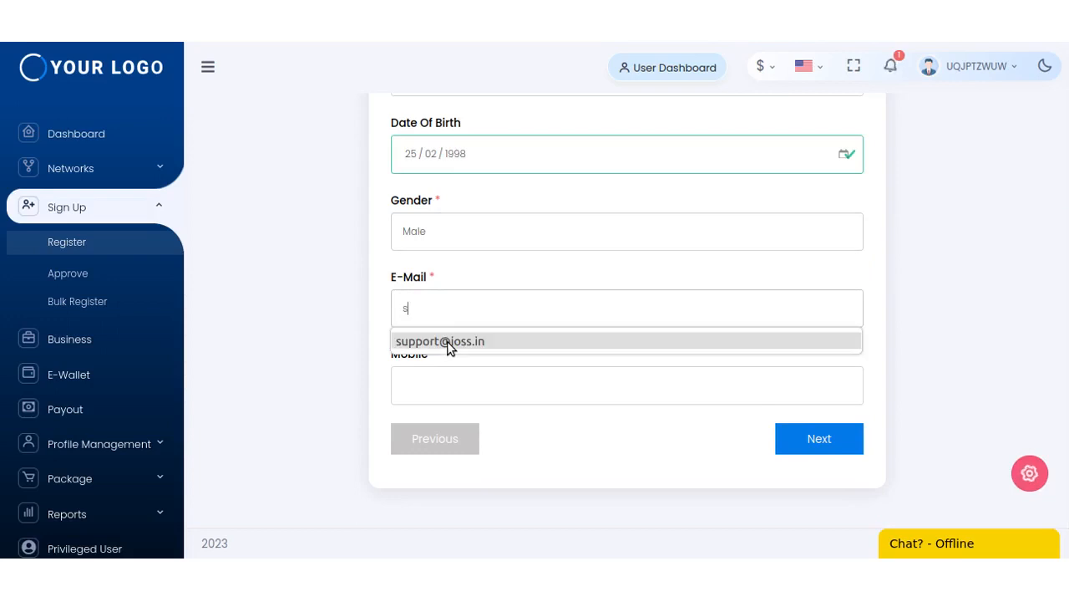
text(upport@i)
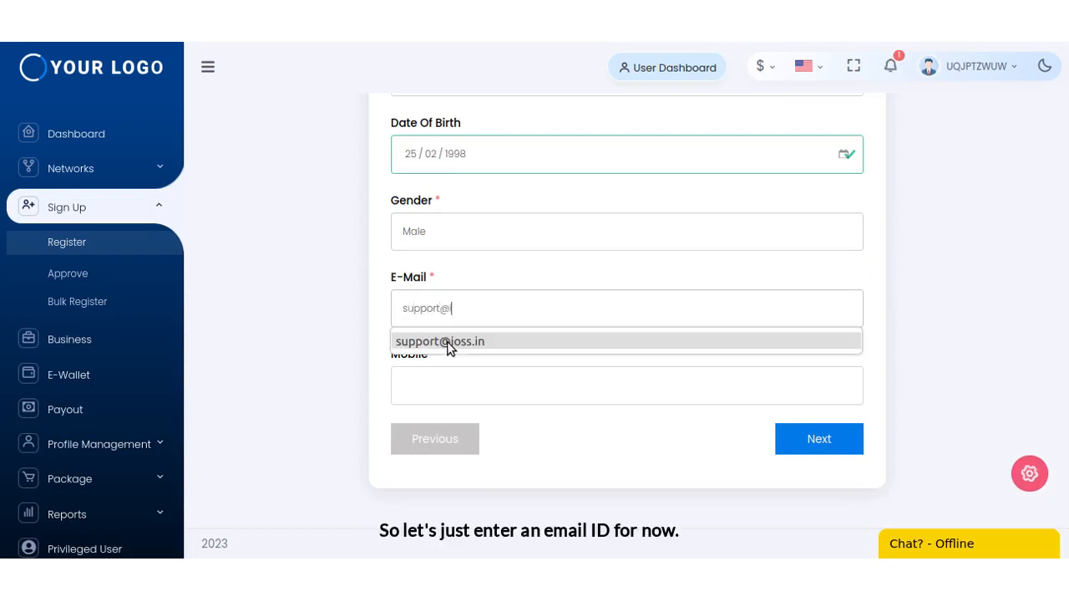
click(441, 341)
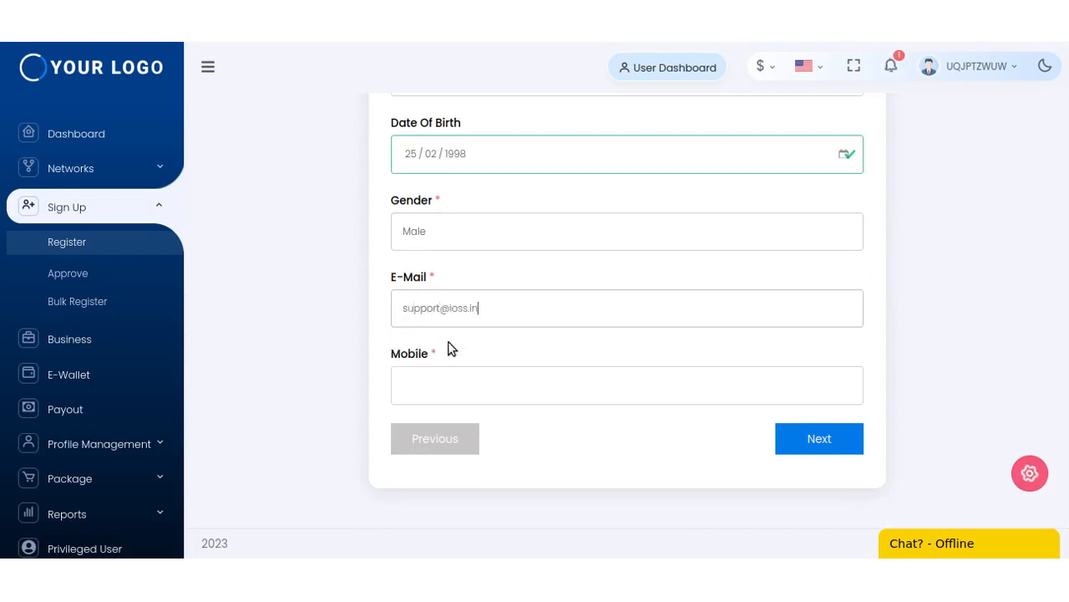
text(78945)
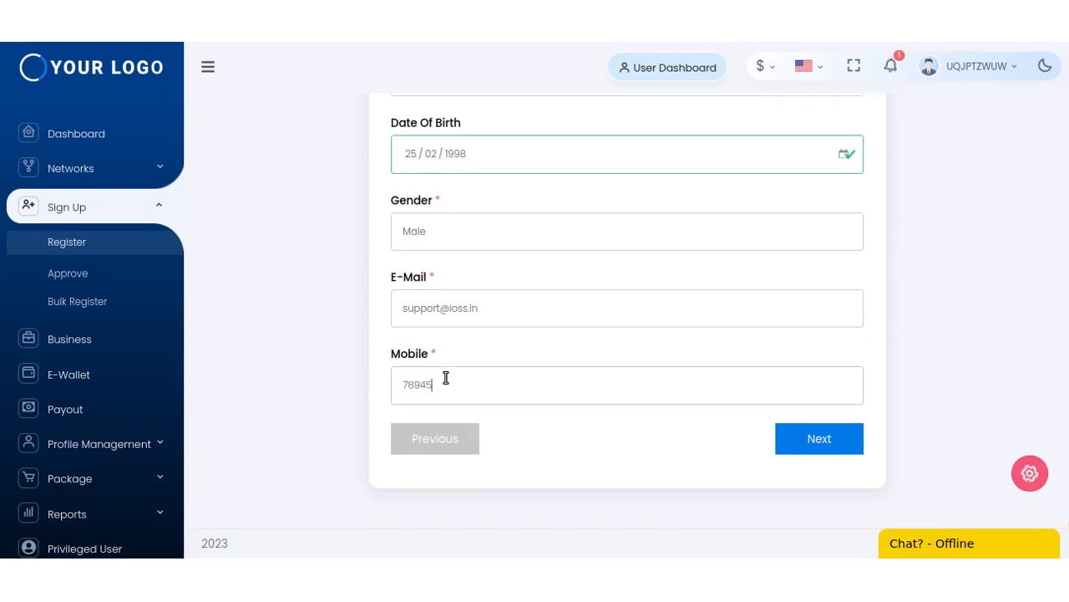
text(9)
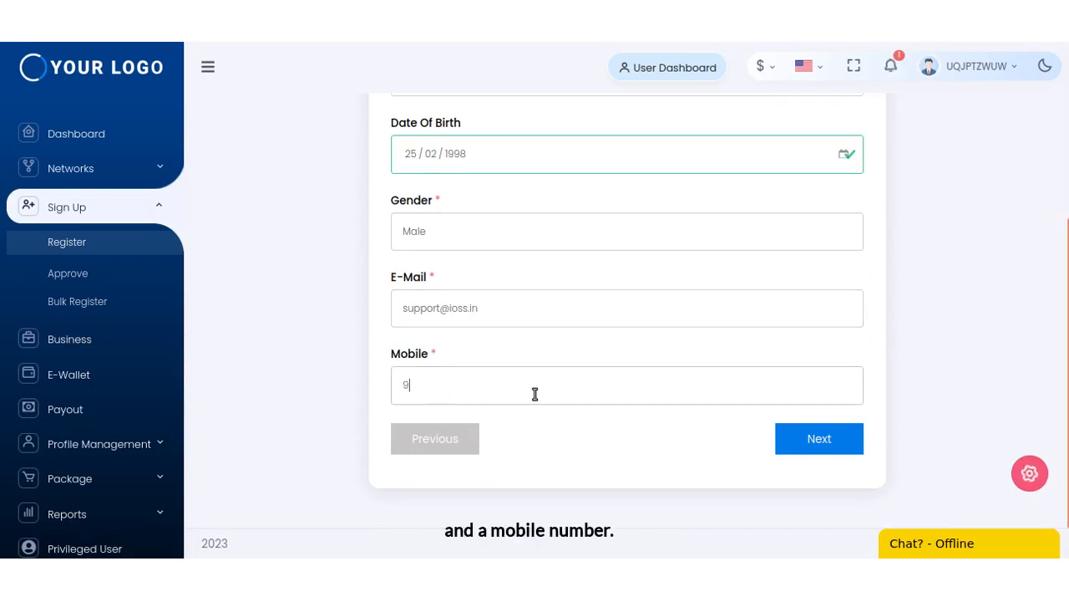
text(89456123)
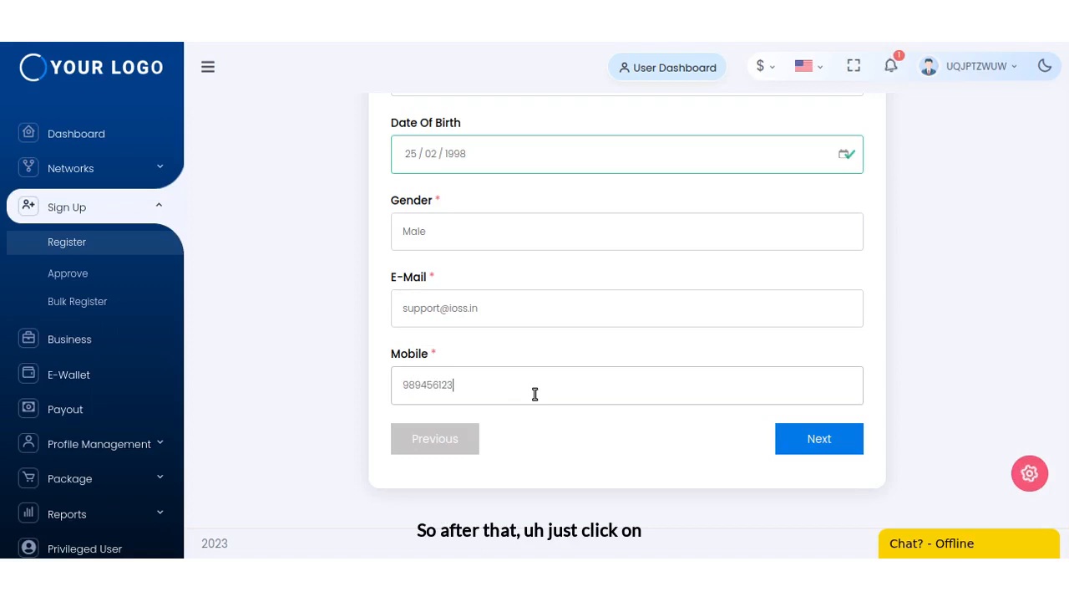
click(819, 438)
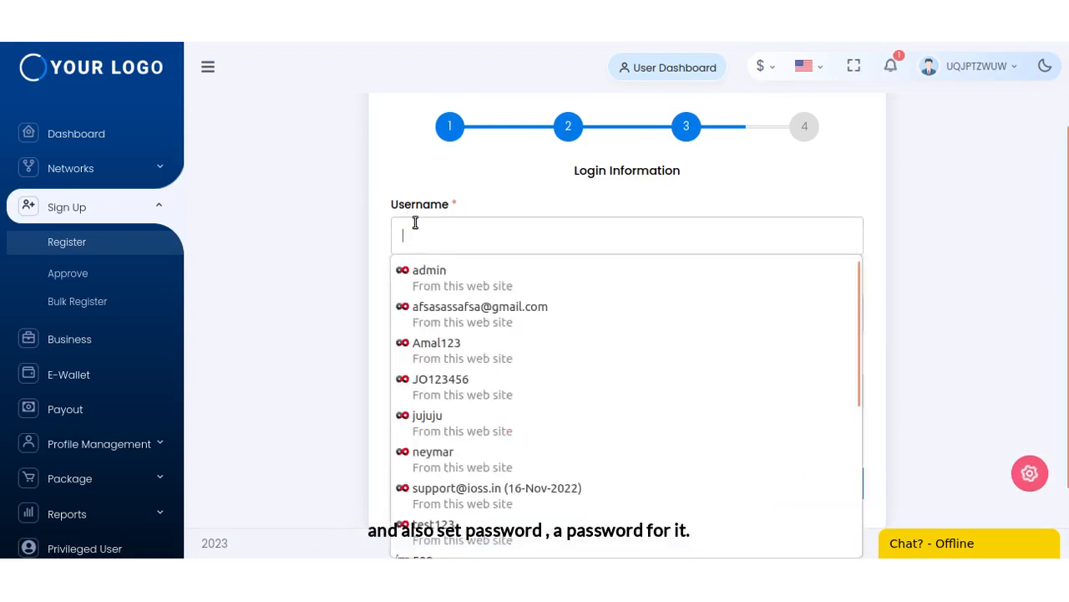
text(amal)
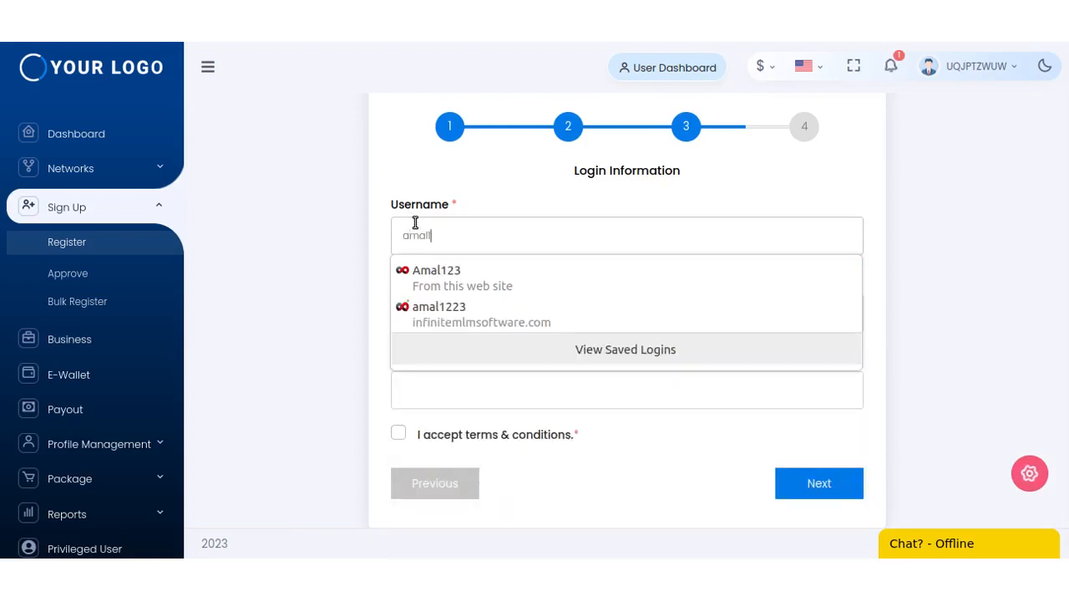
click(627, 312)
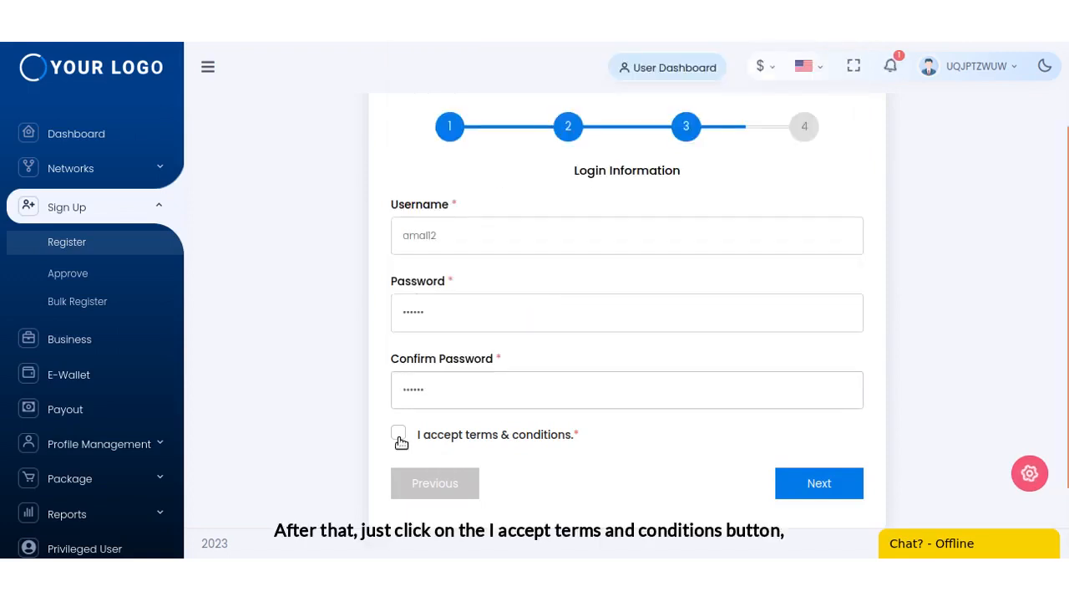
click(398, 433)
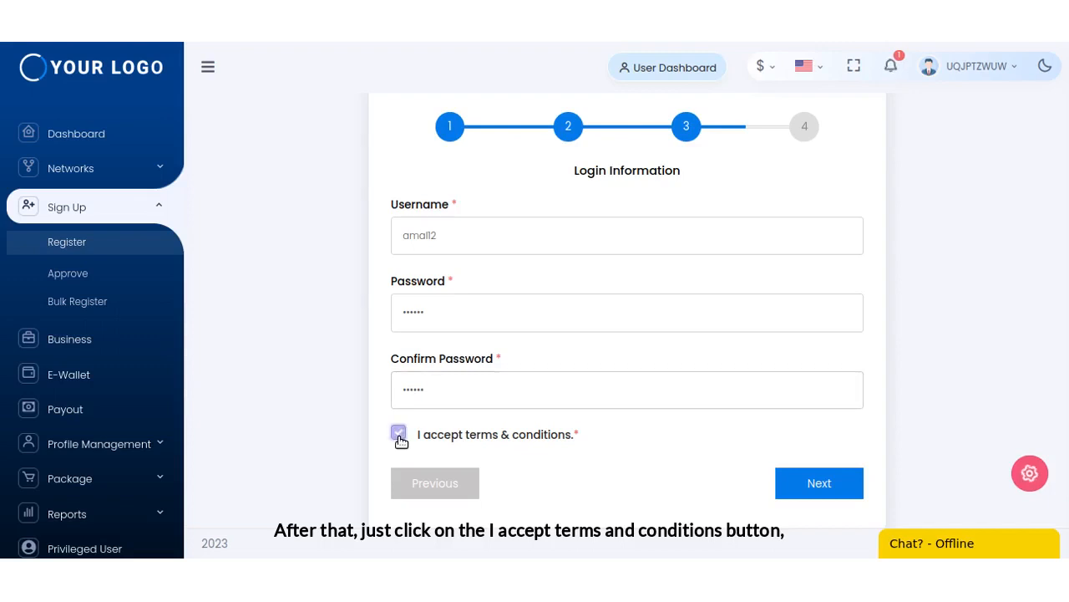
click(397, 433)
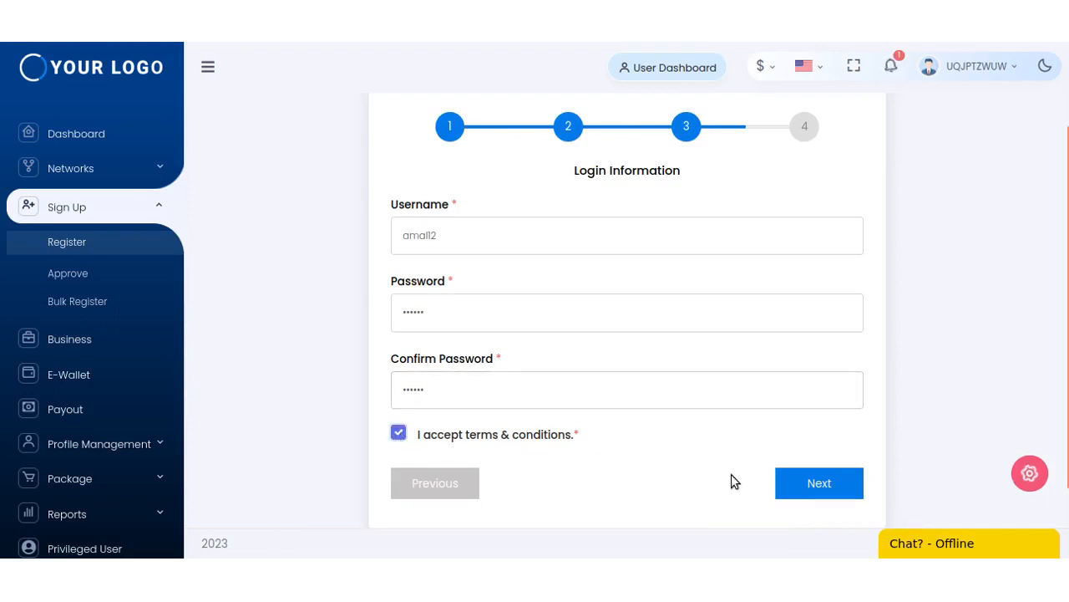
click(626, 234)
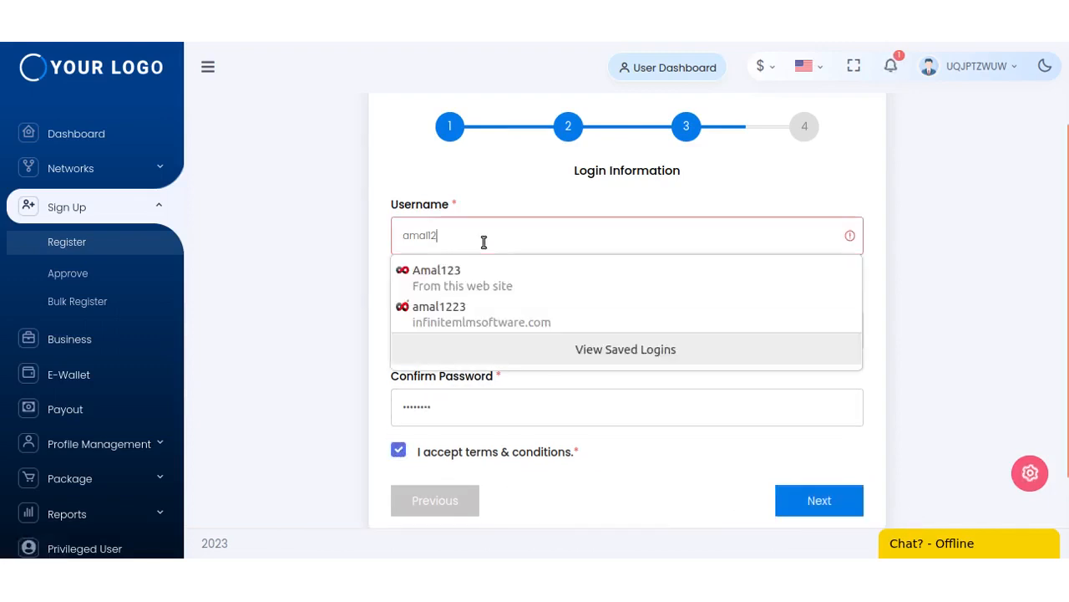
Step: Reach the $500.00 payment step, review Bank Transfer and choose Free Joining instead
click(819, 499)
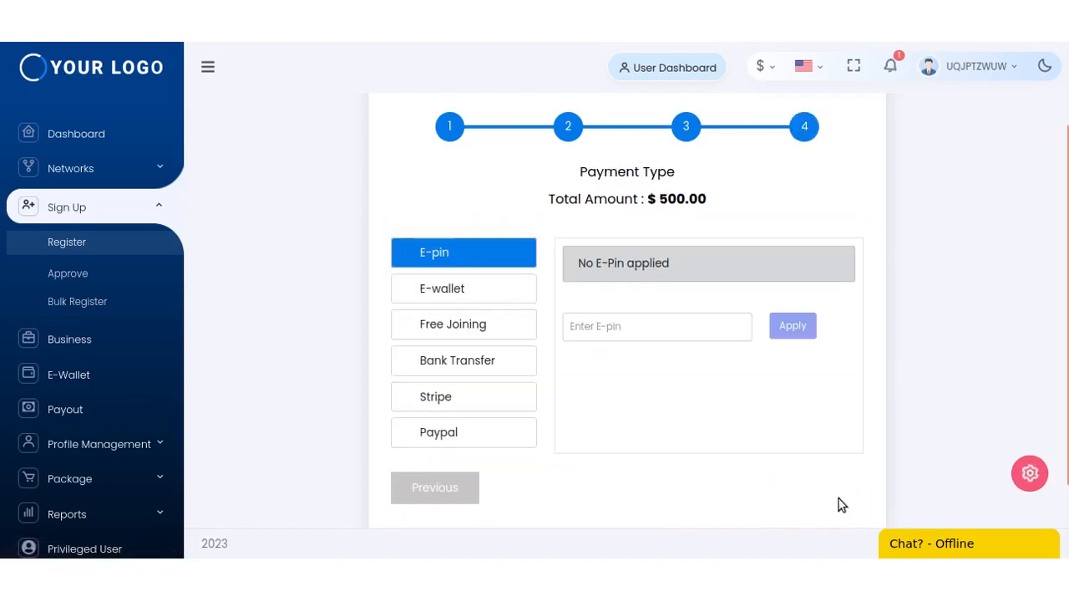
mouse_move(735, 486)
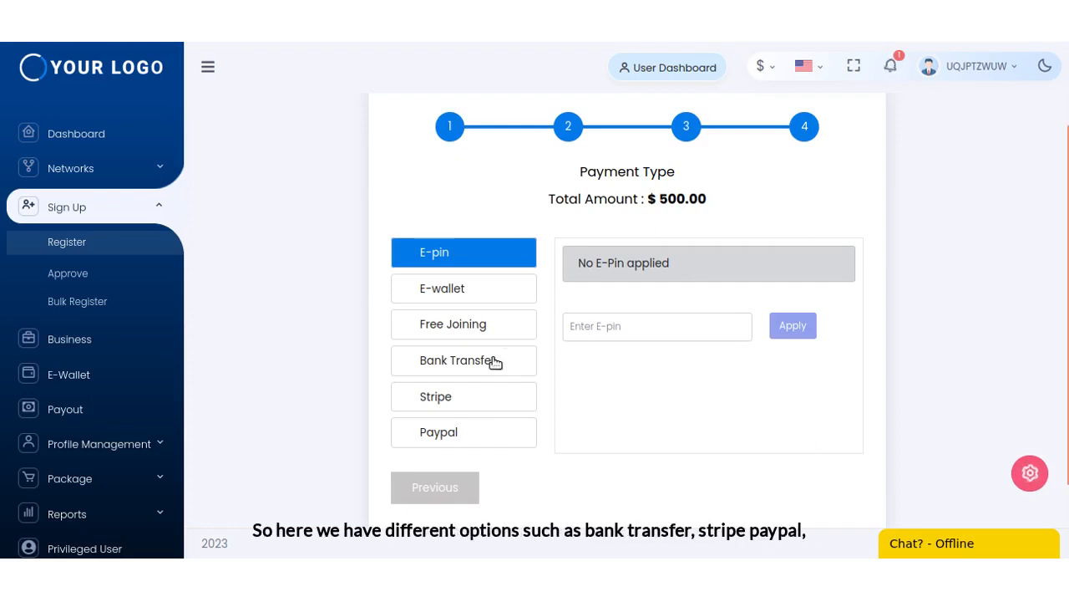
click(463, 361)
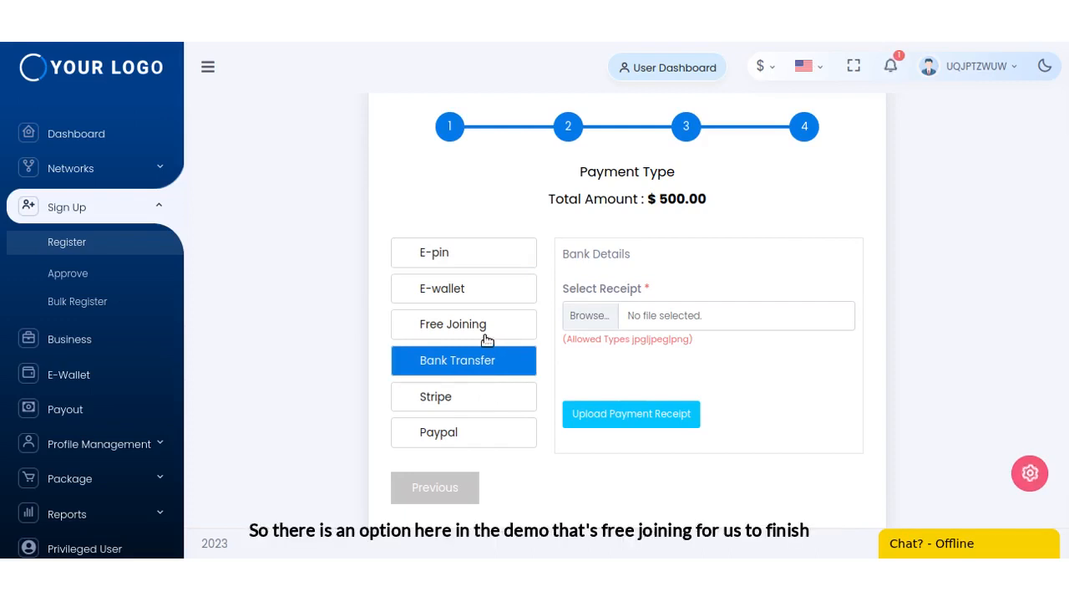
click(463, 324)
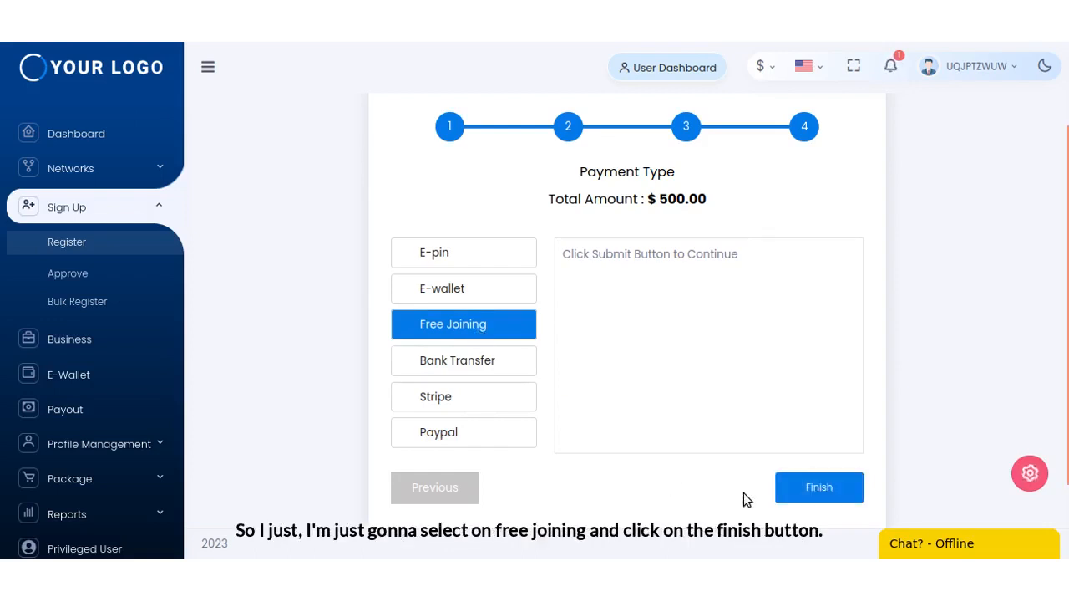
Step: Finish the registration, decline the browser's save-password prompt and review the letter preview
click(819, 488)
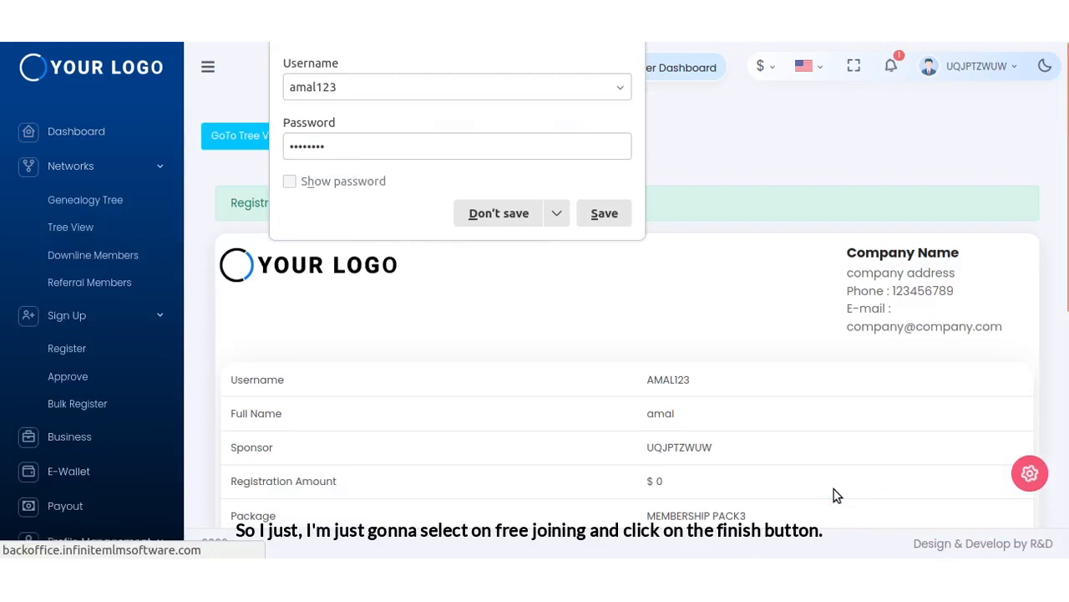
click(498, 214)
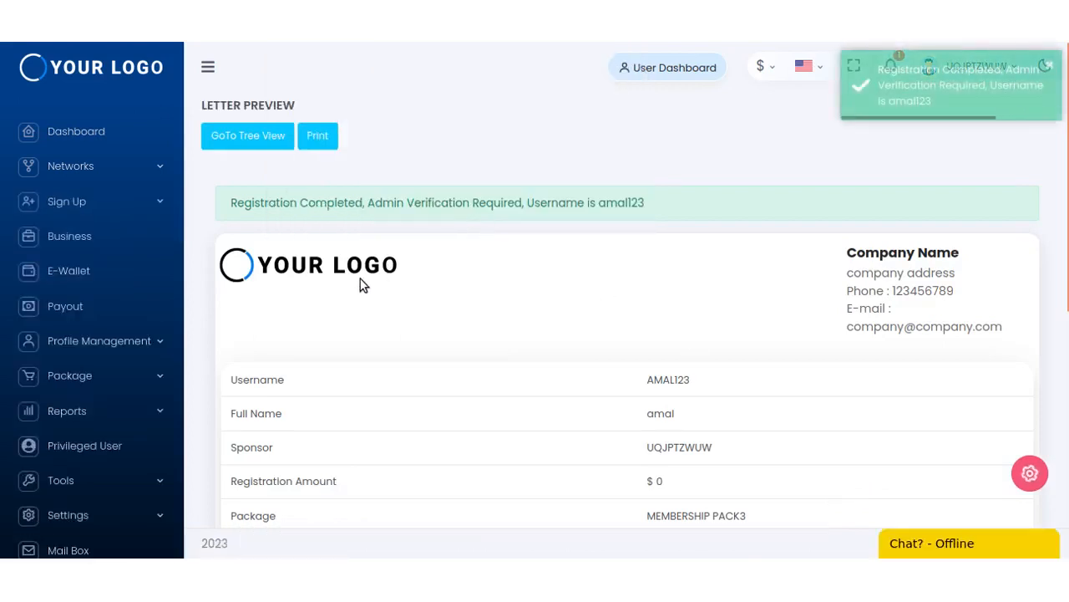
scroll(down, 3)
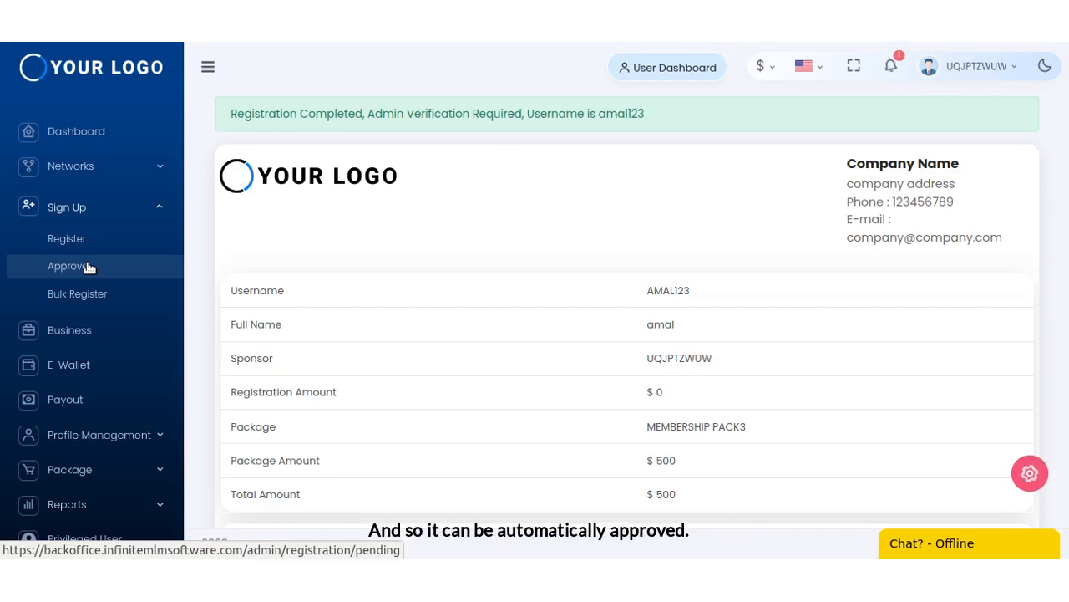
click(67, 266)
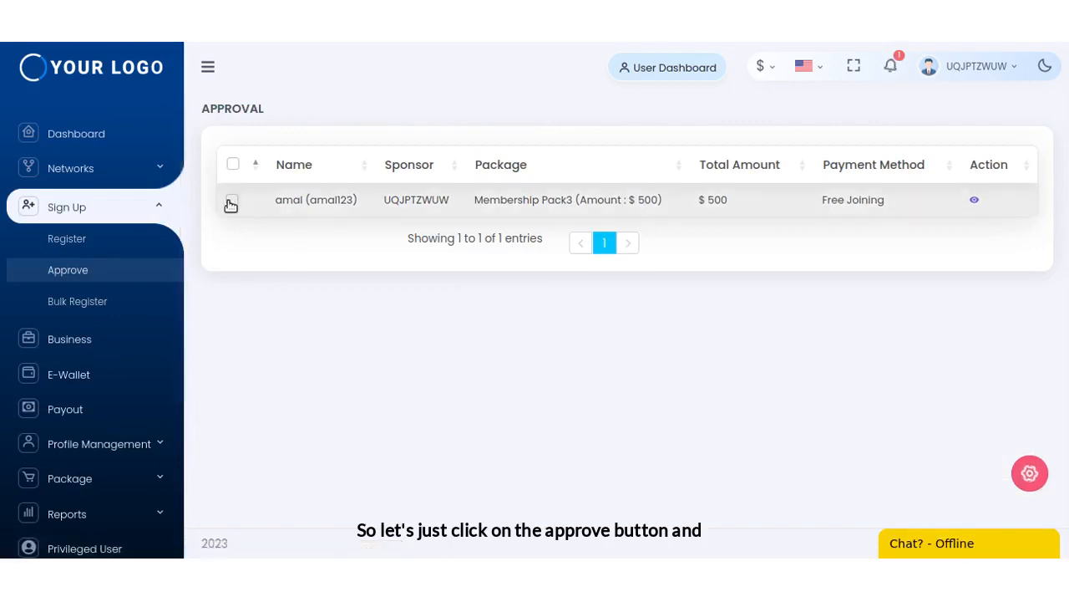
click(232, 201)
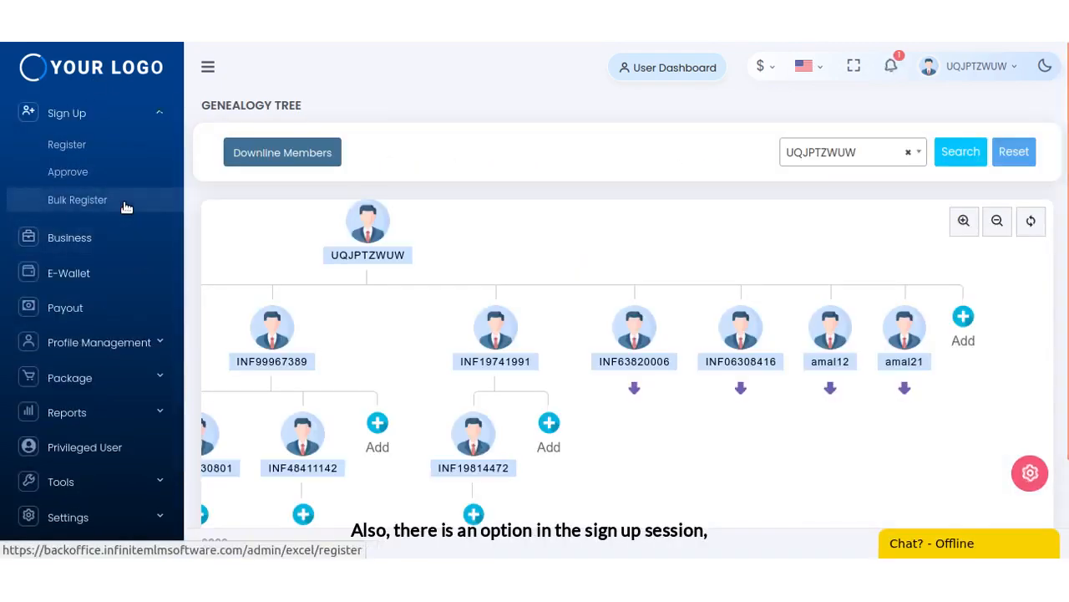
Step: Download the sample Excel file from the Bulk Register page
click(77, 199)
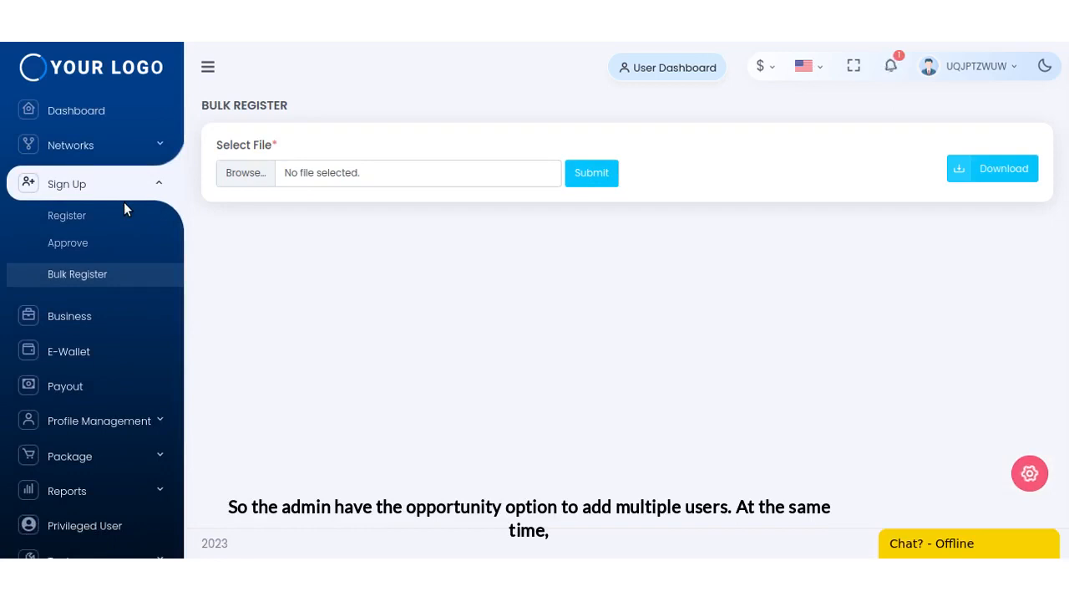
click(993, 167)
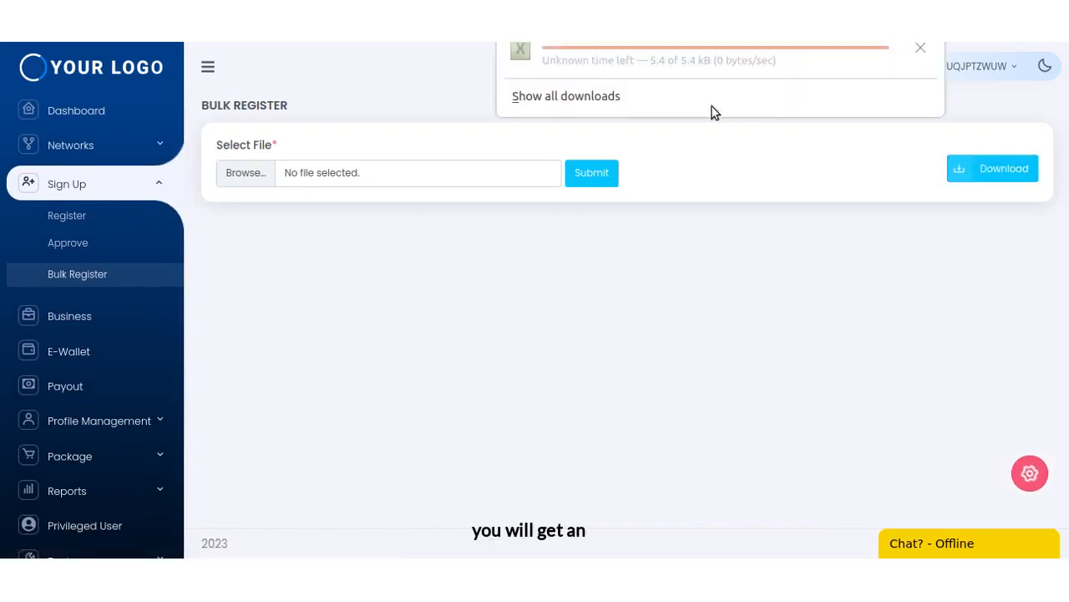